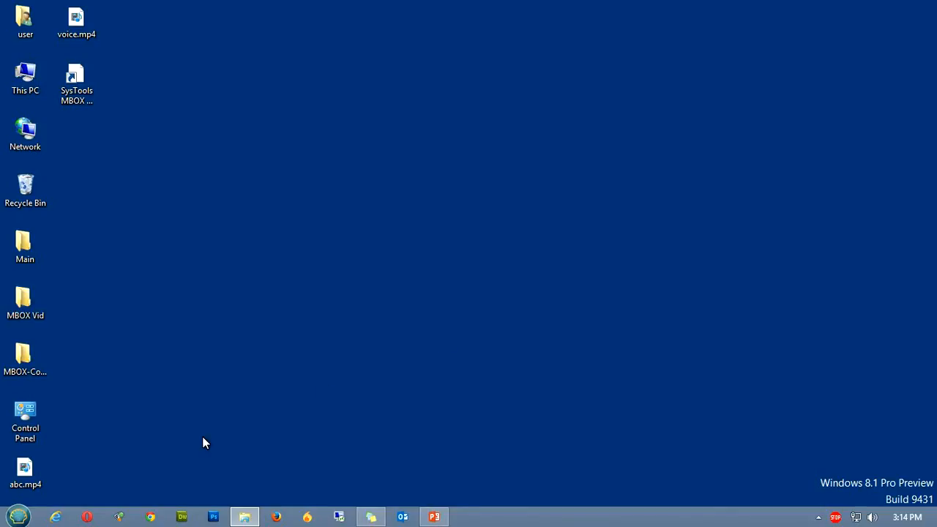
Step: Search the Start menu for 'mbox' so SysTools MBOX Converter appears in the results
click(25, 468)
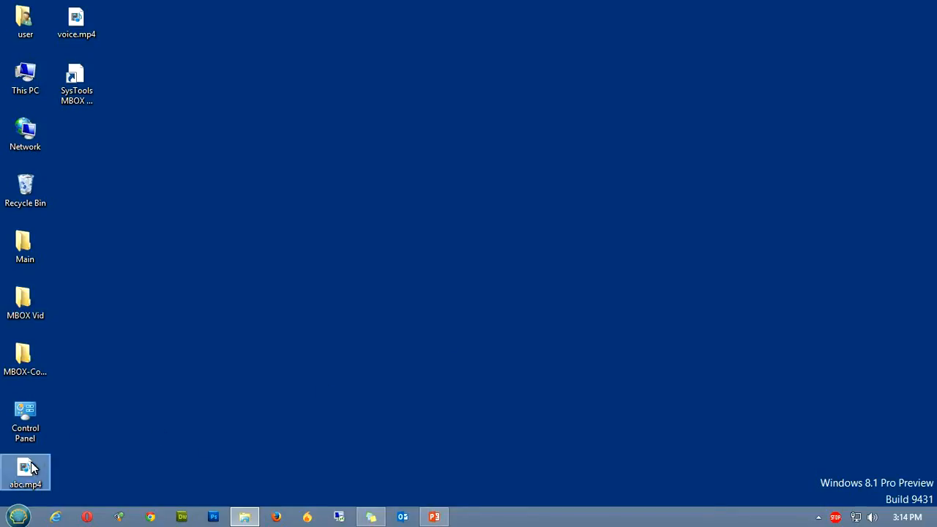
click(16, 517)
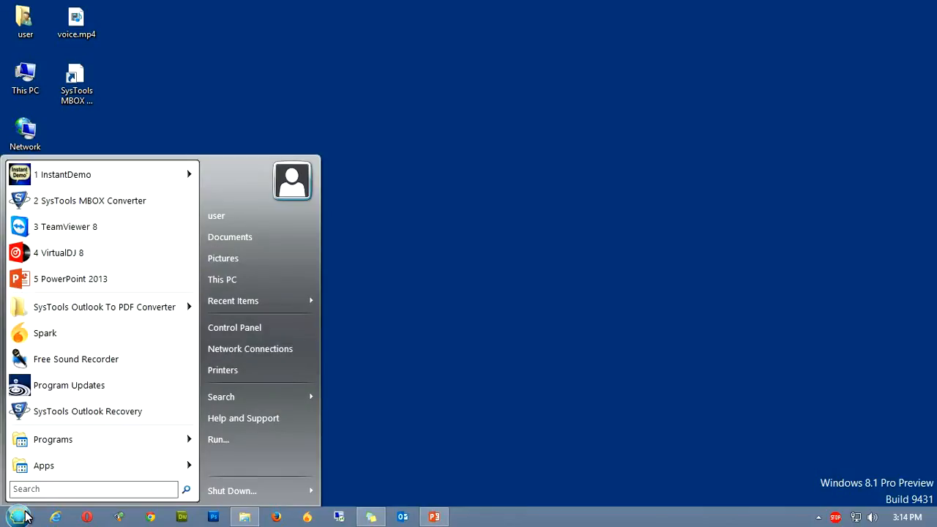
text(m)
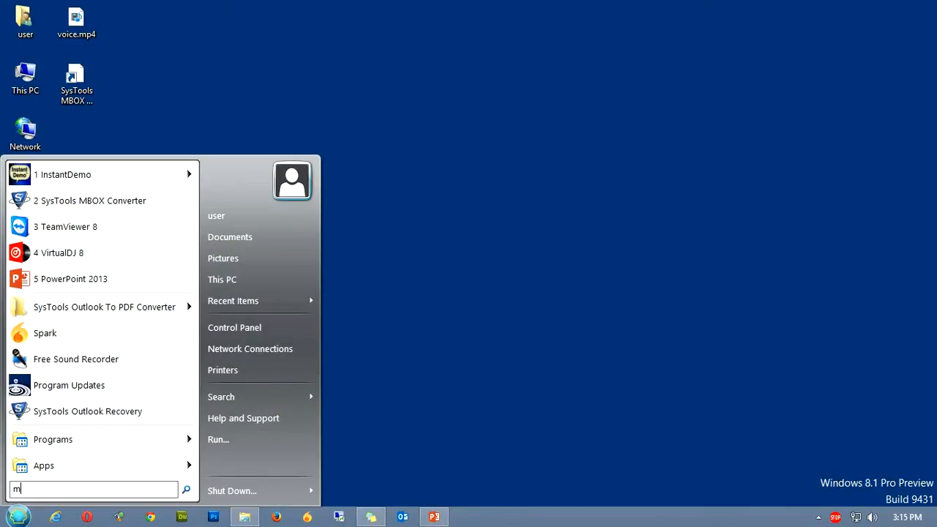
text(bo)
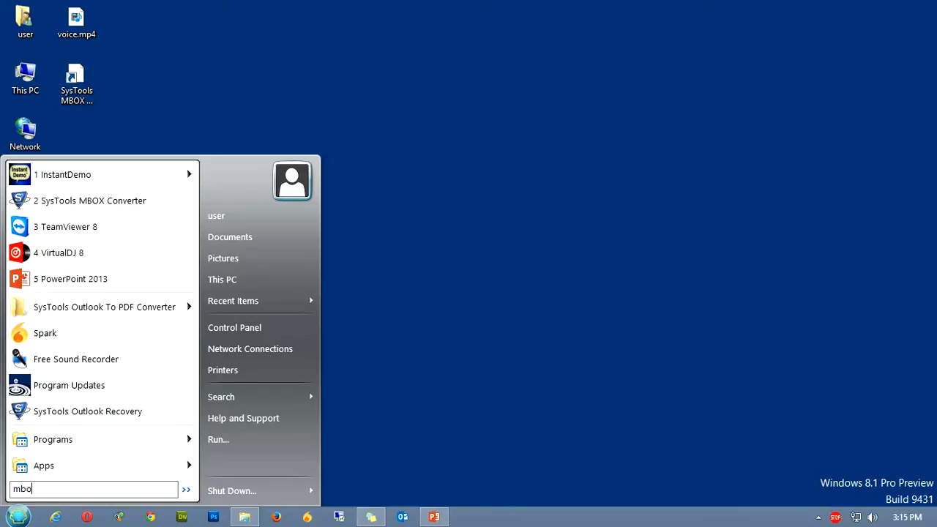
text(x)
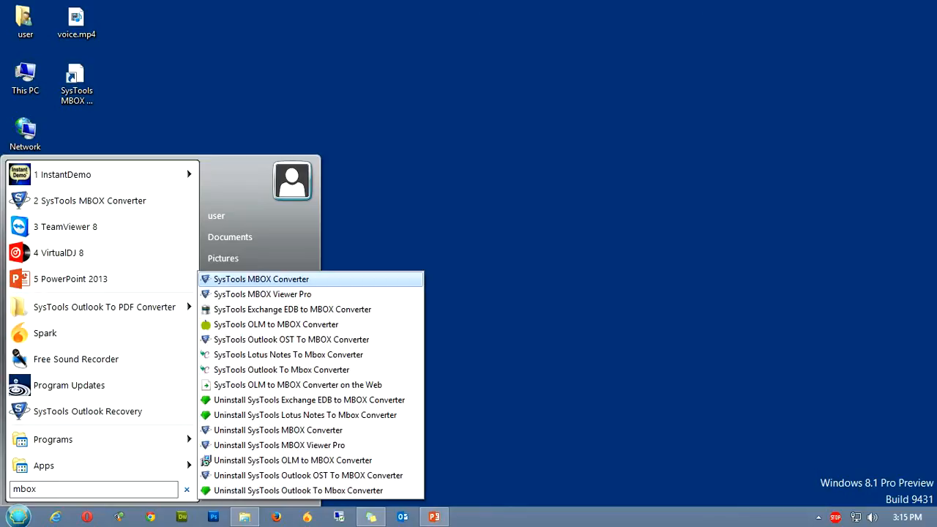
Step: Launch SysTools MBOX Converter and begin adding a file from its welcome screen
click(260, 278)
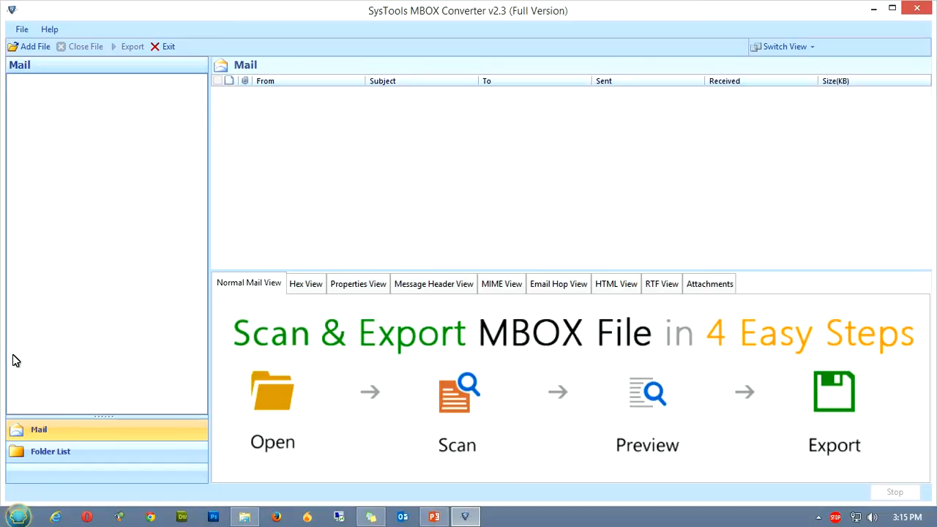
click(35, 45)
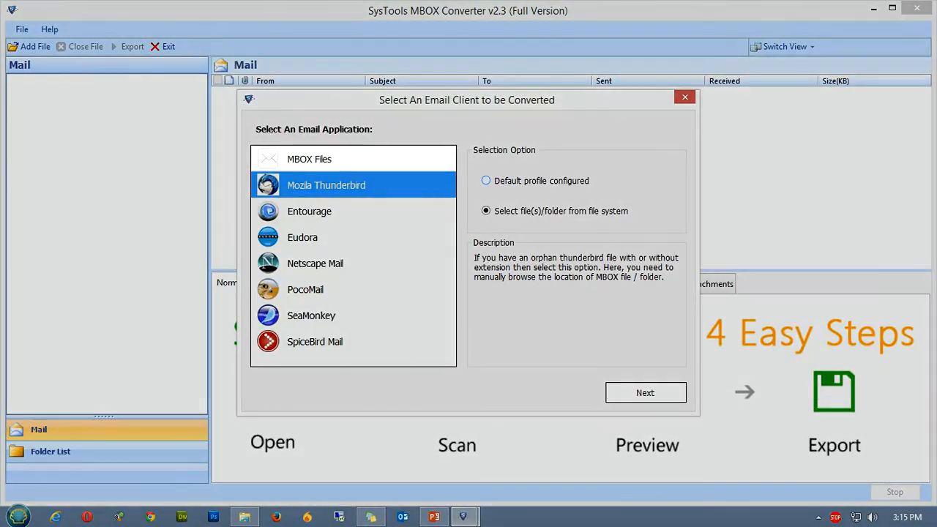
Step: Choose Mozilla Thunderbird with its default configured profile as the source option
click(486, 182)
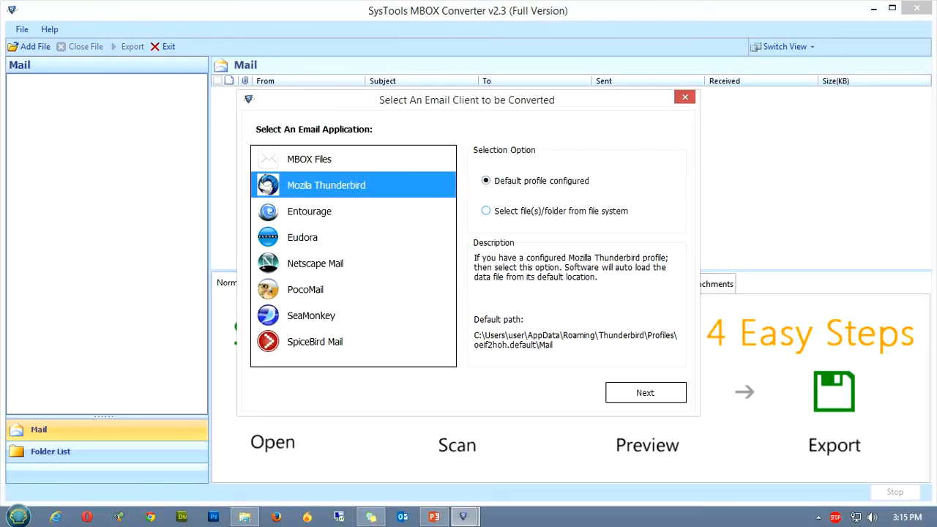
click(487, 211)
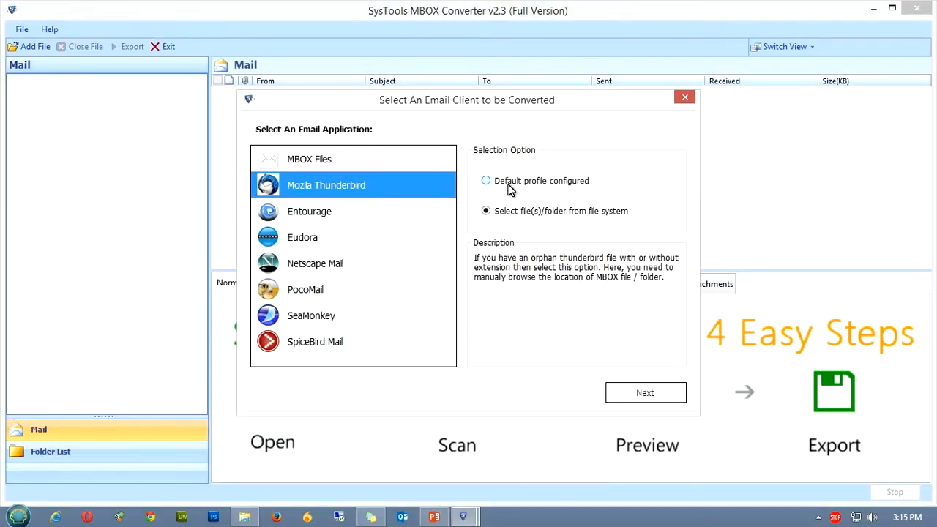
click(486, 182)
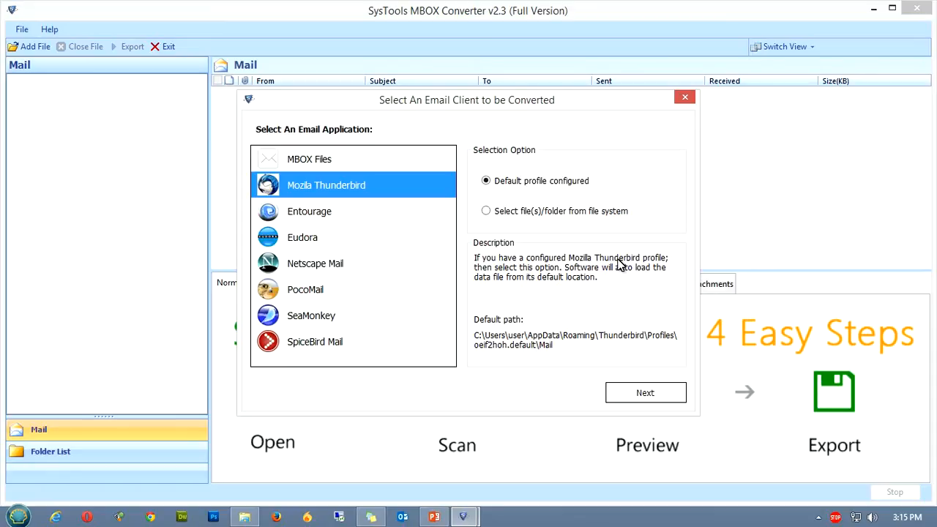
mouse_move(579, 279)
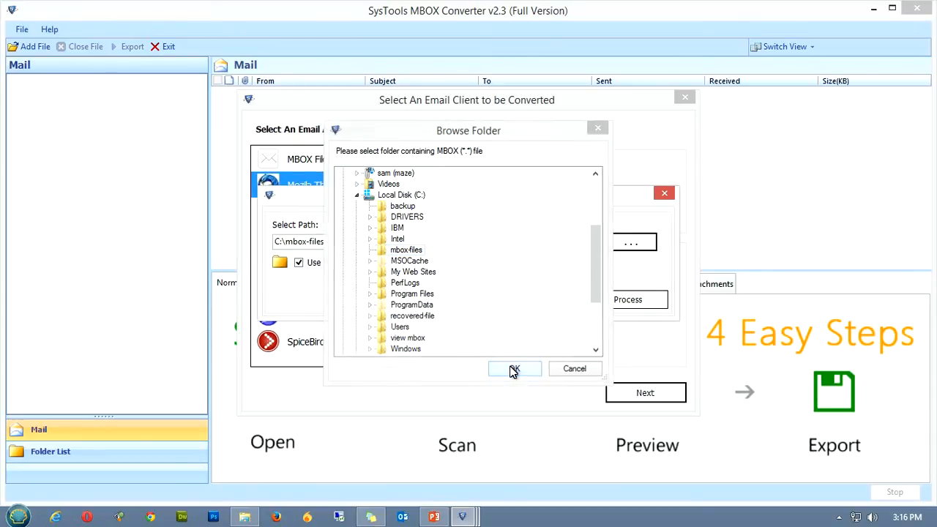
Step: Confirm C:\mbox-files as the MBOX source folder in folder mode
click(515, 369)
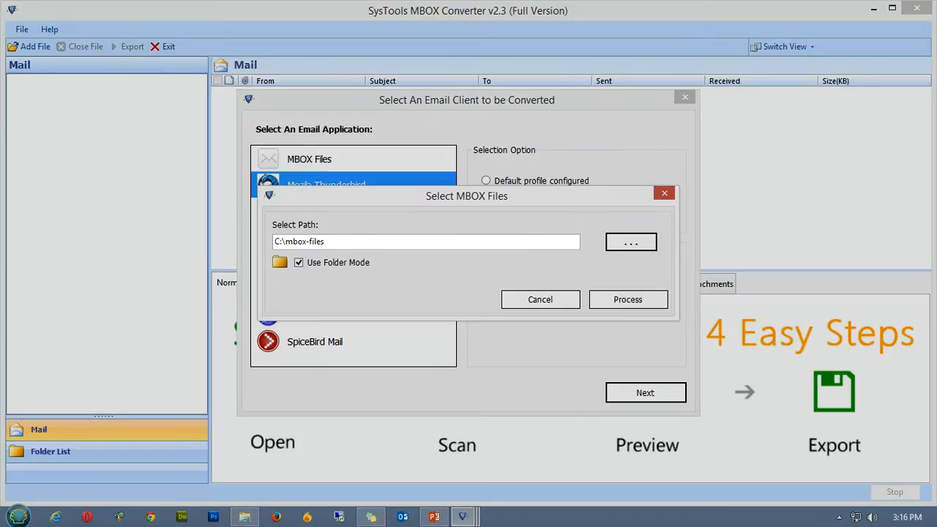
Step: Scan C:\mbox-files and select MSNBC News.Mbox to list its 28 messages
click(627, 298)
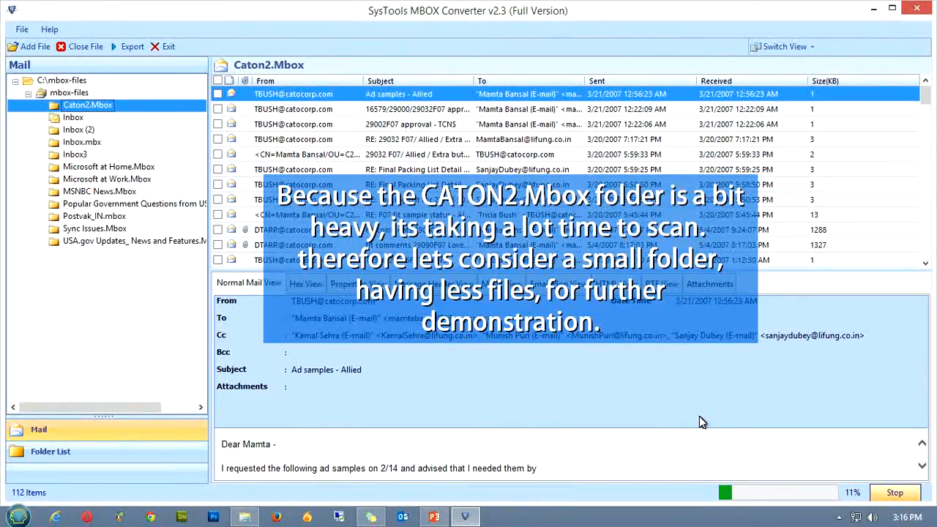
click(99, 190)
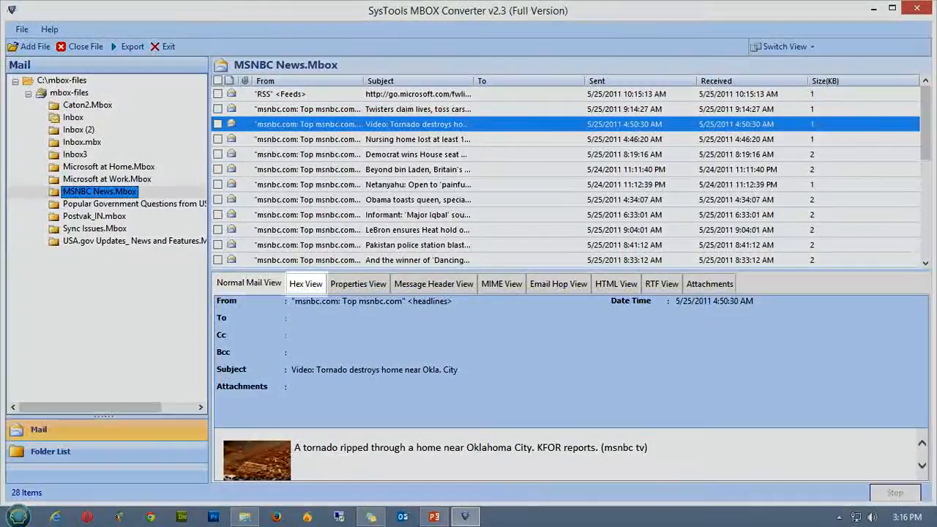
click(433, 284)
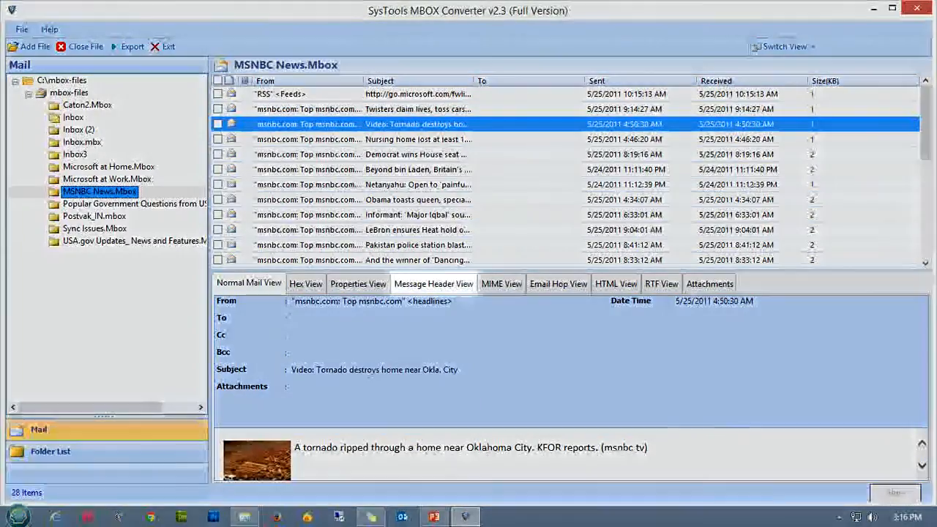
click(662, 284)
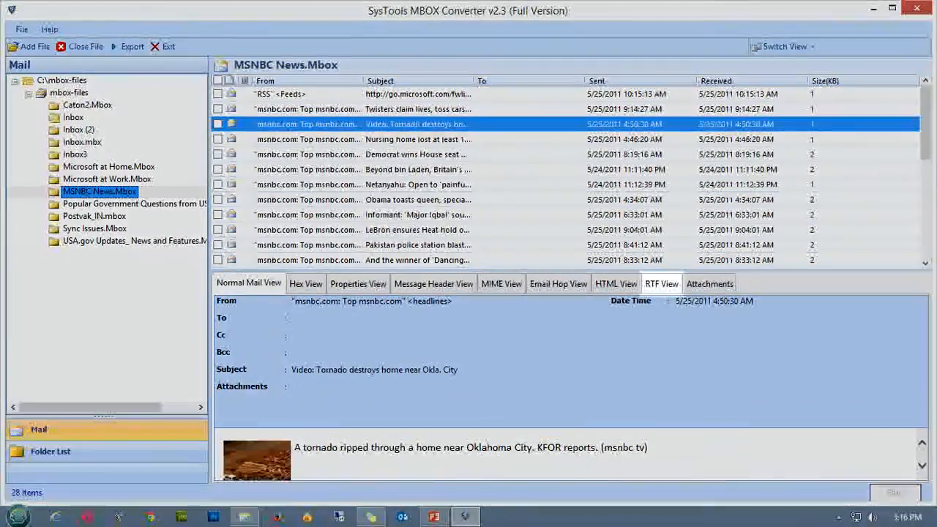
click(708, 284)
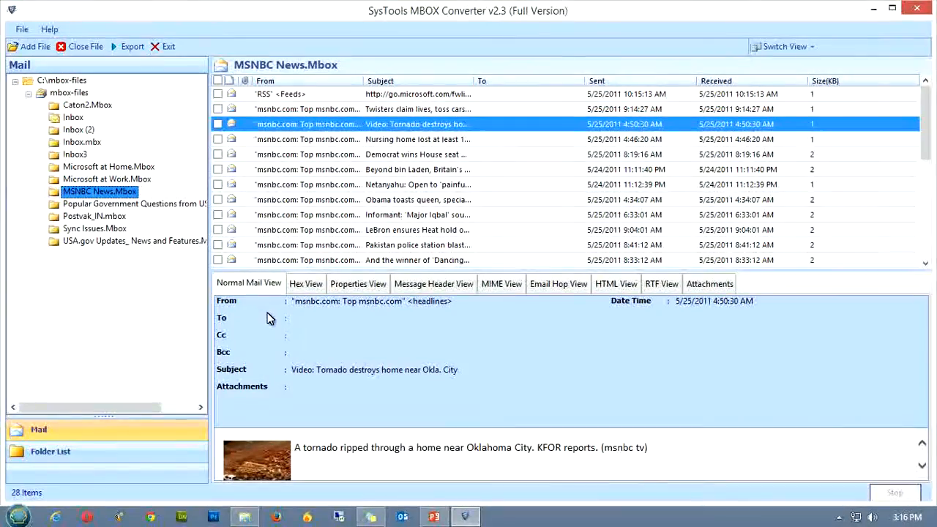
Step: Place the preview beside the message list and show the selected email's Properties View
click(322, 319)
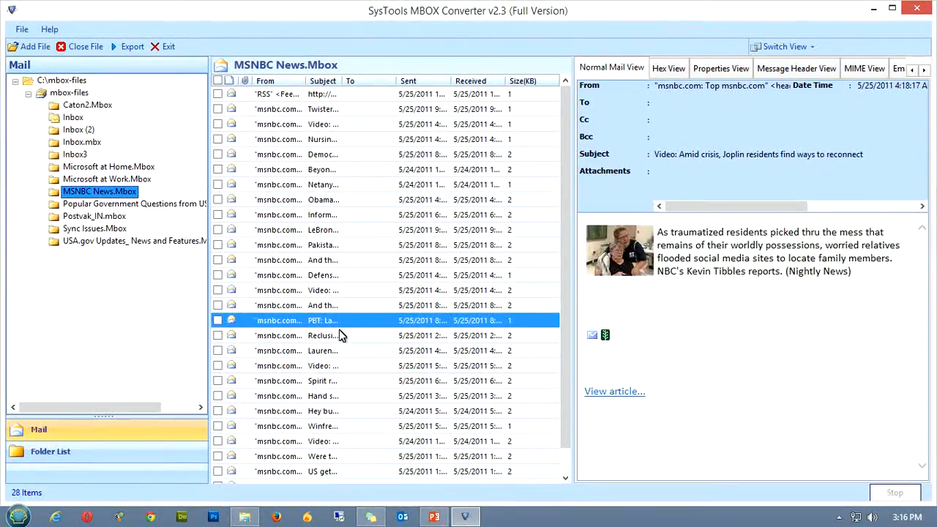
click(720, 67)
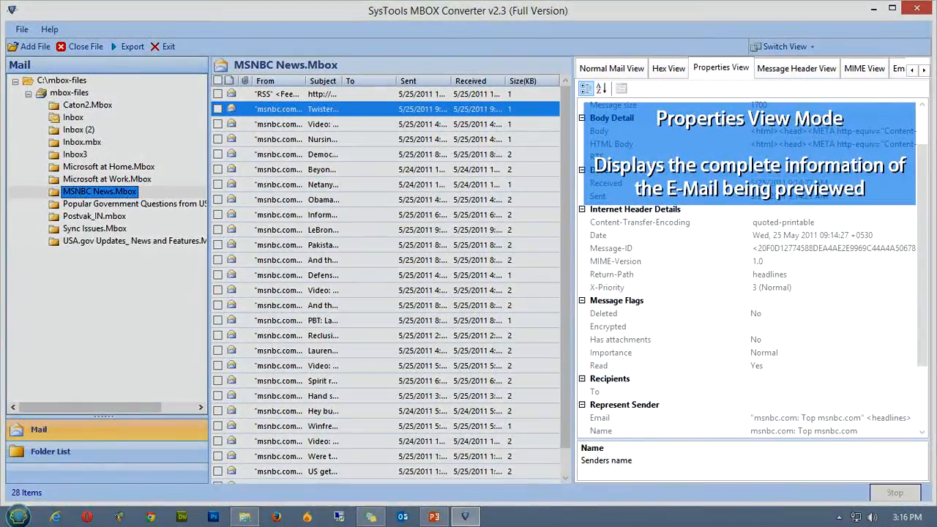
Step: Review Message Header and MIME views, then return to Normal Mail View of the Beyond bin Laden email
click(796, 69)
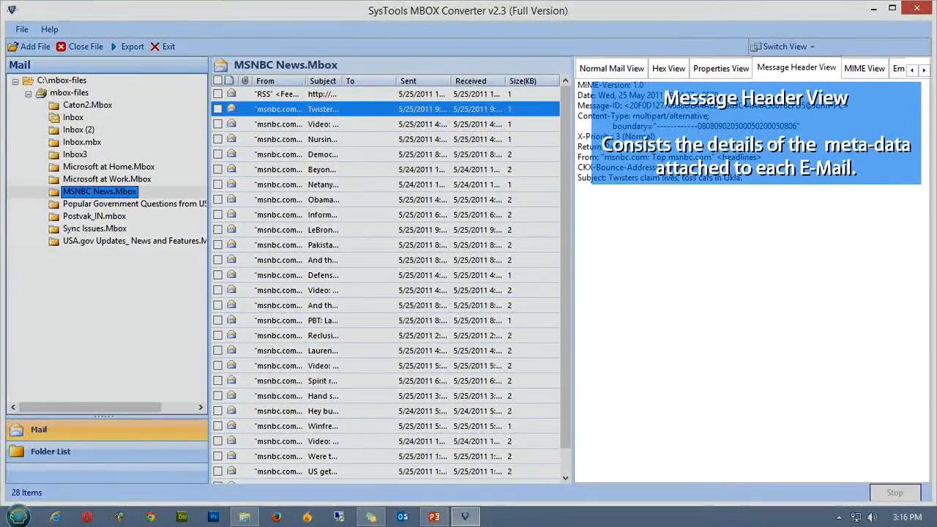
click(864, 67)
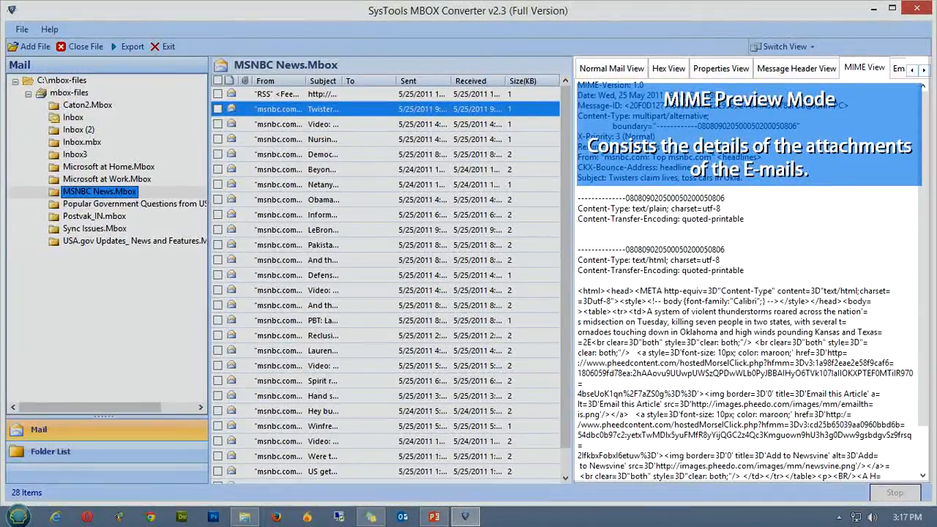
click(322, 139)
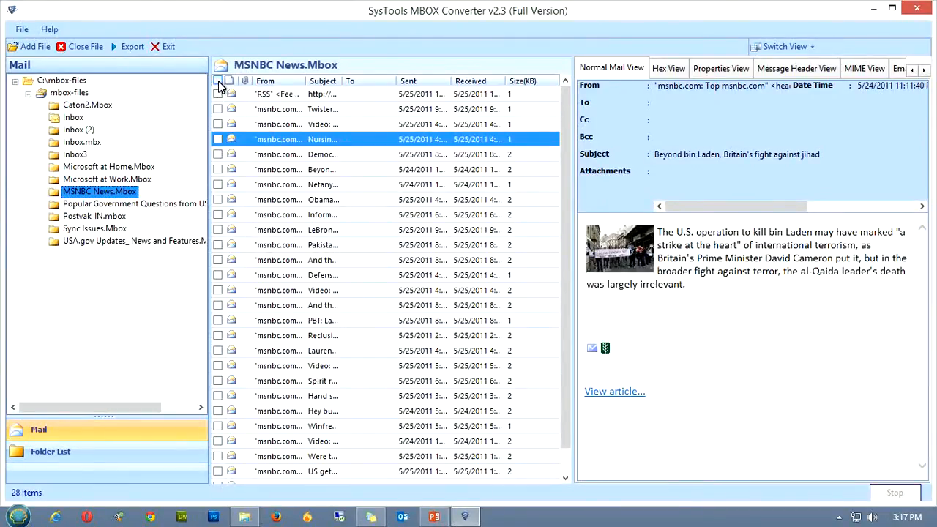
Step: Check every MSNBC News email in the list for export
click(216, 81)
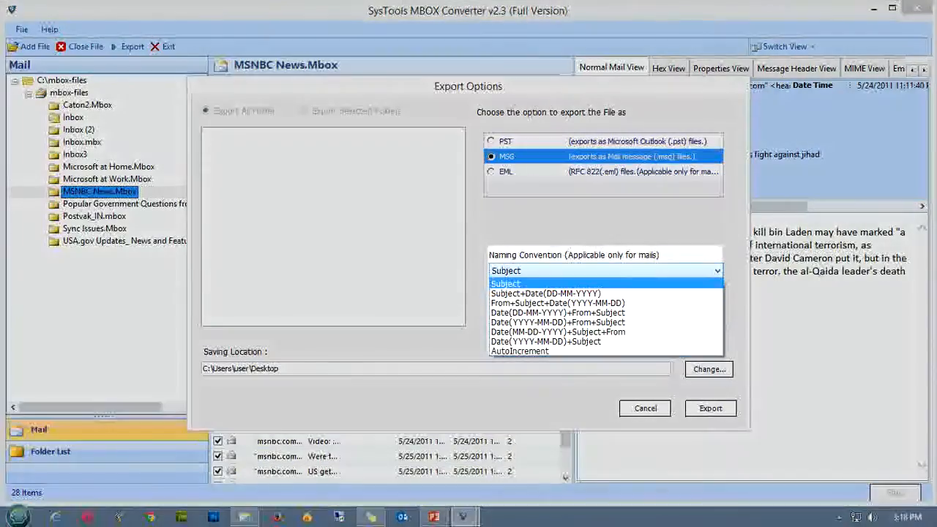
Step: Pick the export format with date-sender-subject naming and export the emails to the Desktop
click(492, 172)
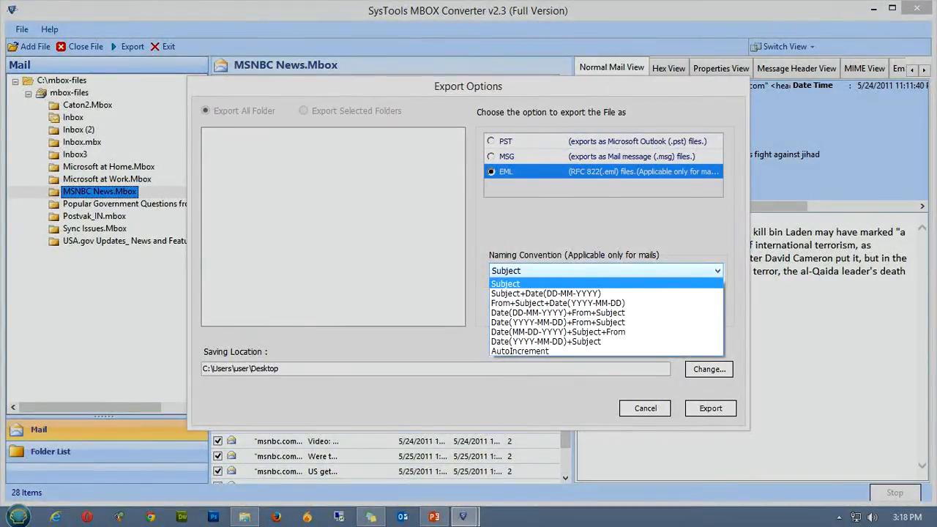
mouse_move(557, 313)
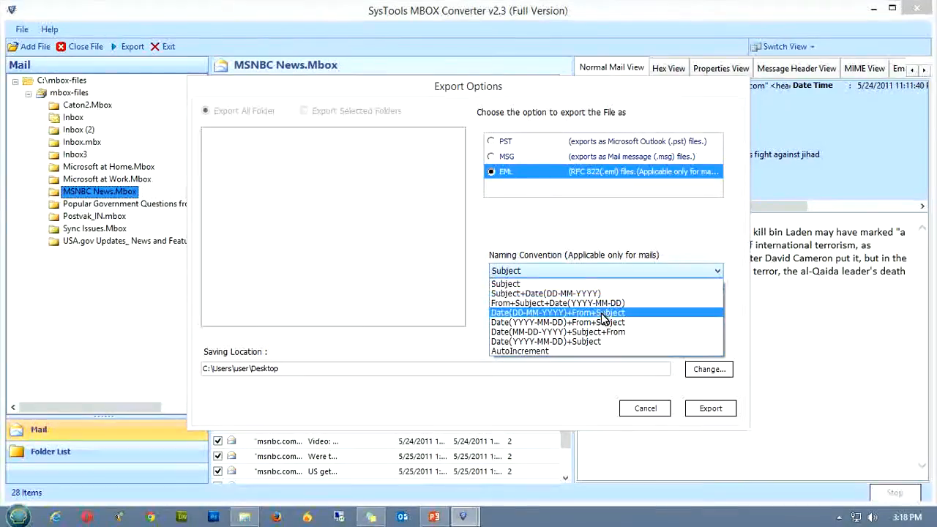
click(709, 407)
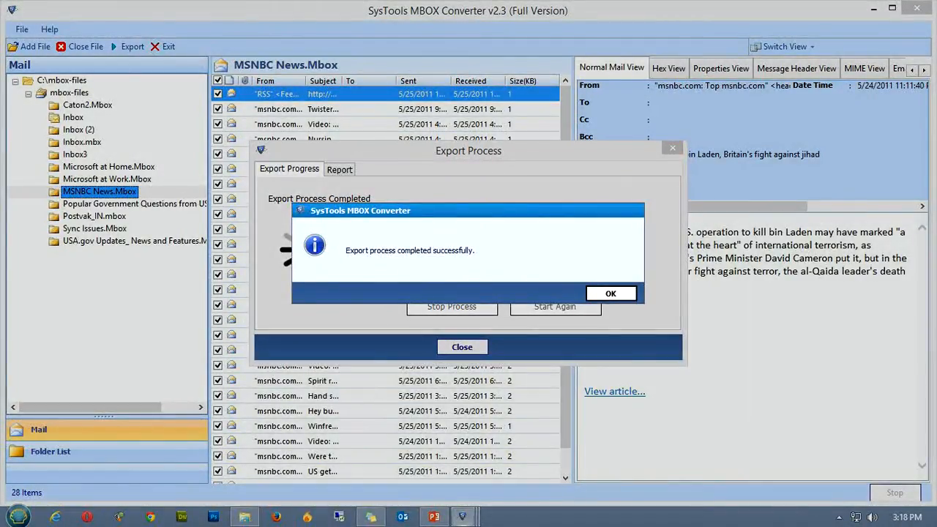
Step: Dismiss the export-completed message and view the export report for MSNBC News.Mbox
click(610, 293)
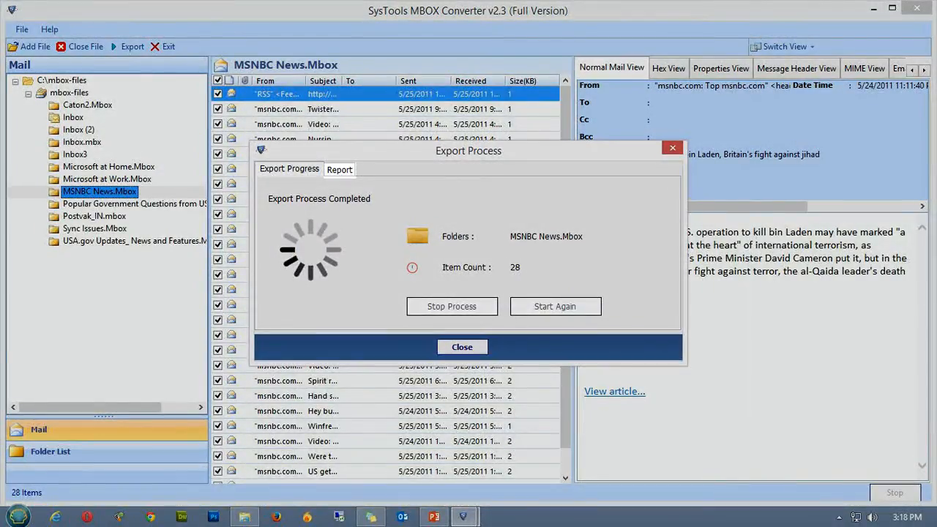
click(340, 170)
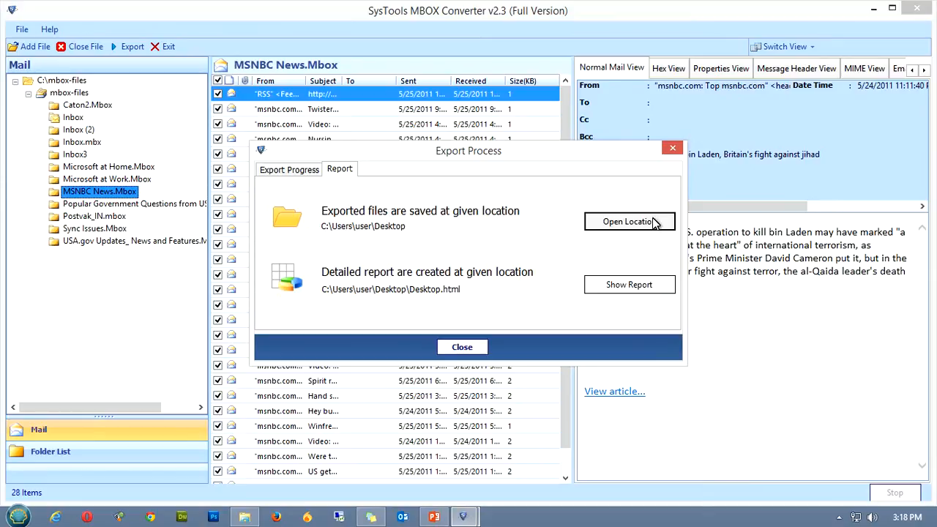
Step: Reveal the Desktop export location in File Explorer, showing Desktop.html and the MBOX-Converted folder
click(628, 221)
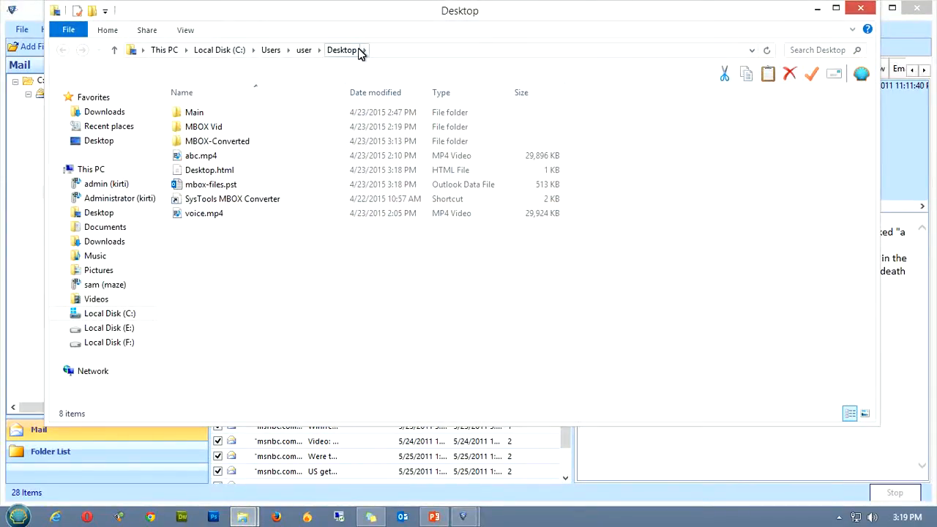